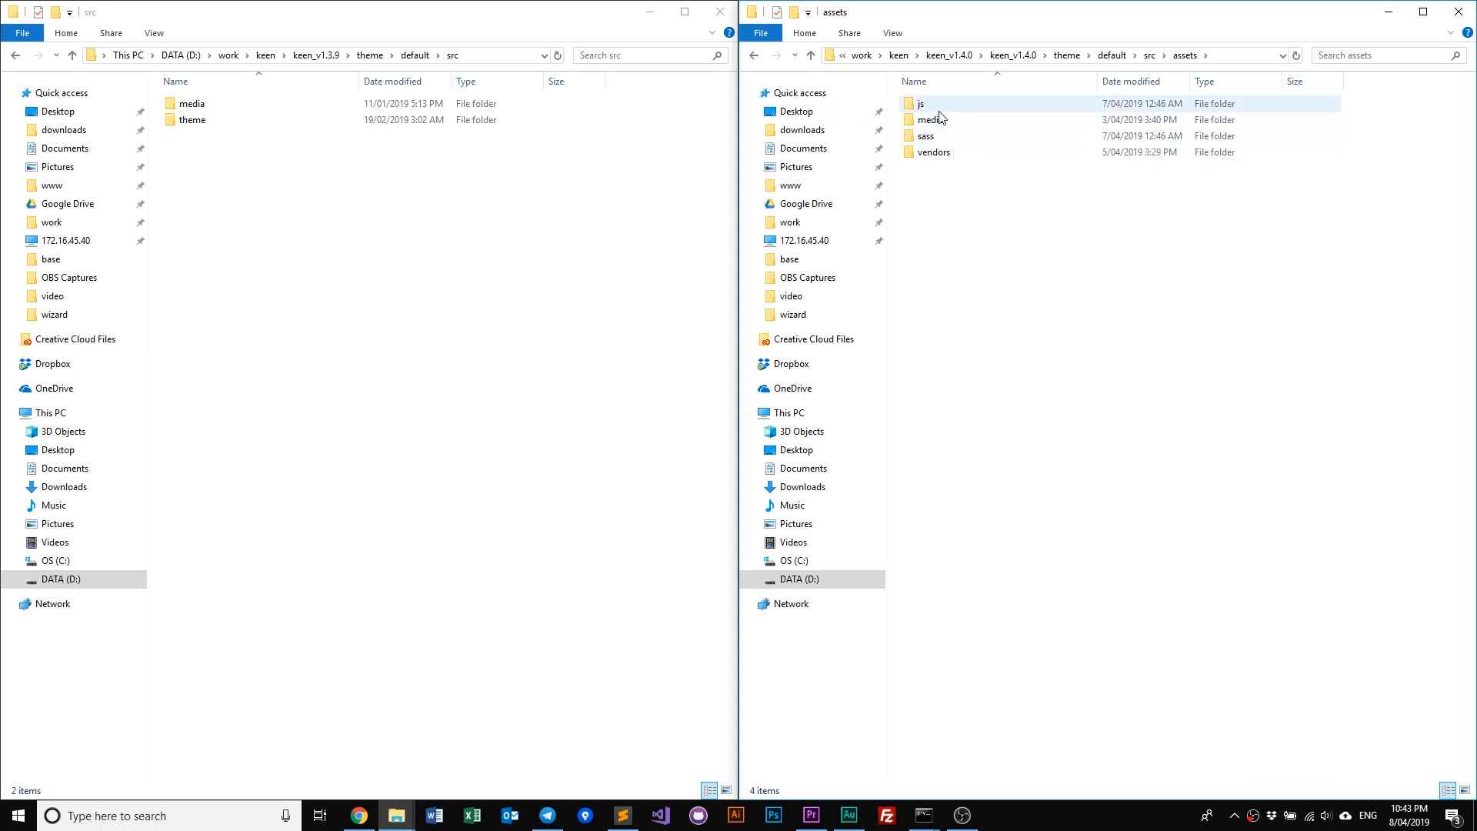
Navigate into the v1.4.0 src\assets\sass folder showing bootstrap, theme and vendors
double_click(190, 120)
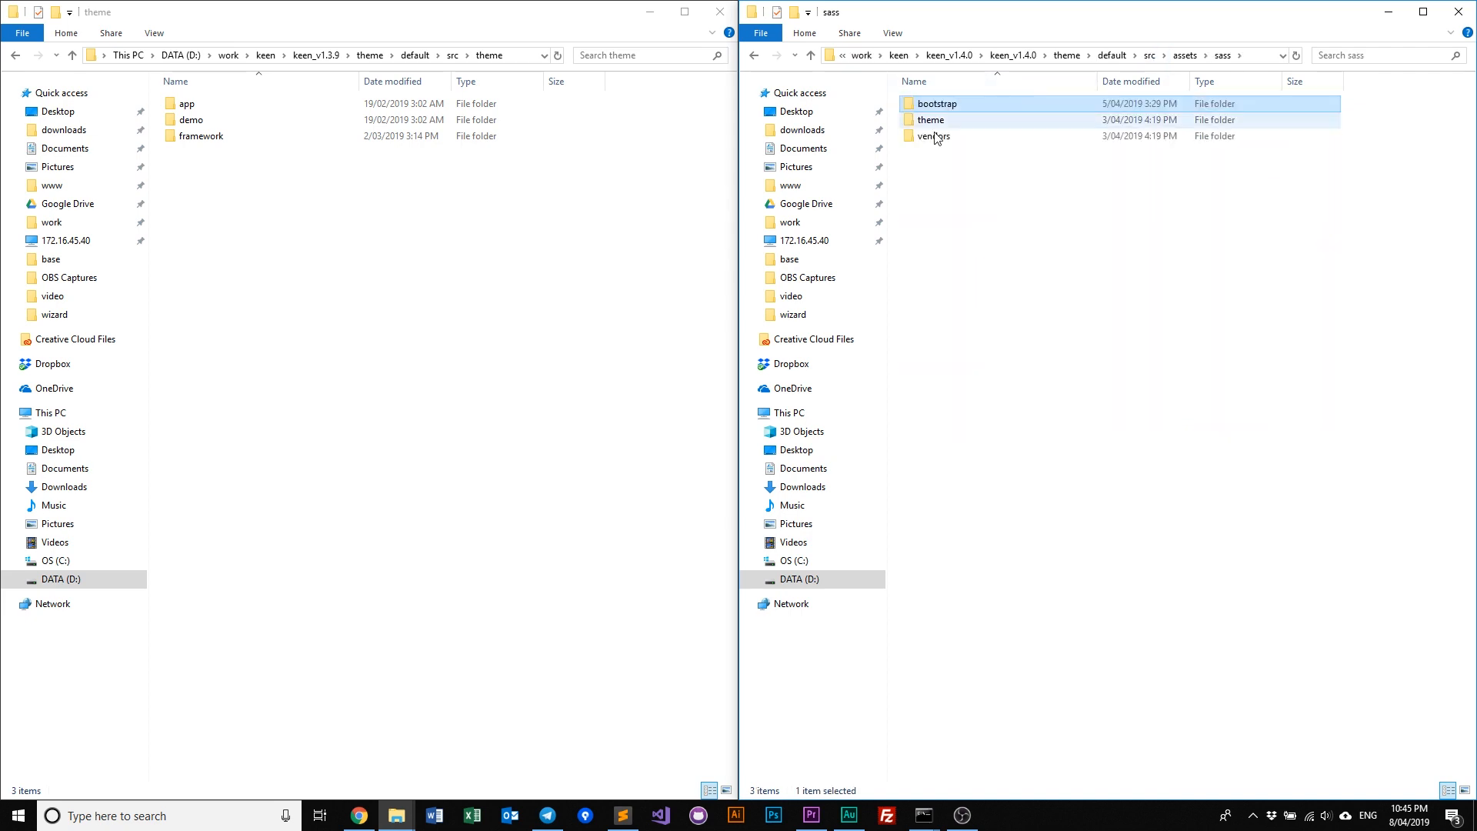
Enter the sass theme folder listing core, demos, pages and _config.scss
double_click(931, 120)
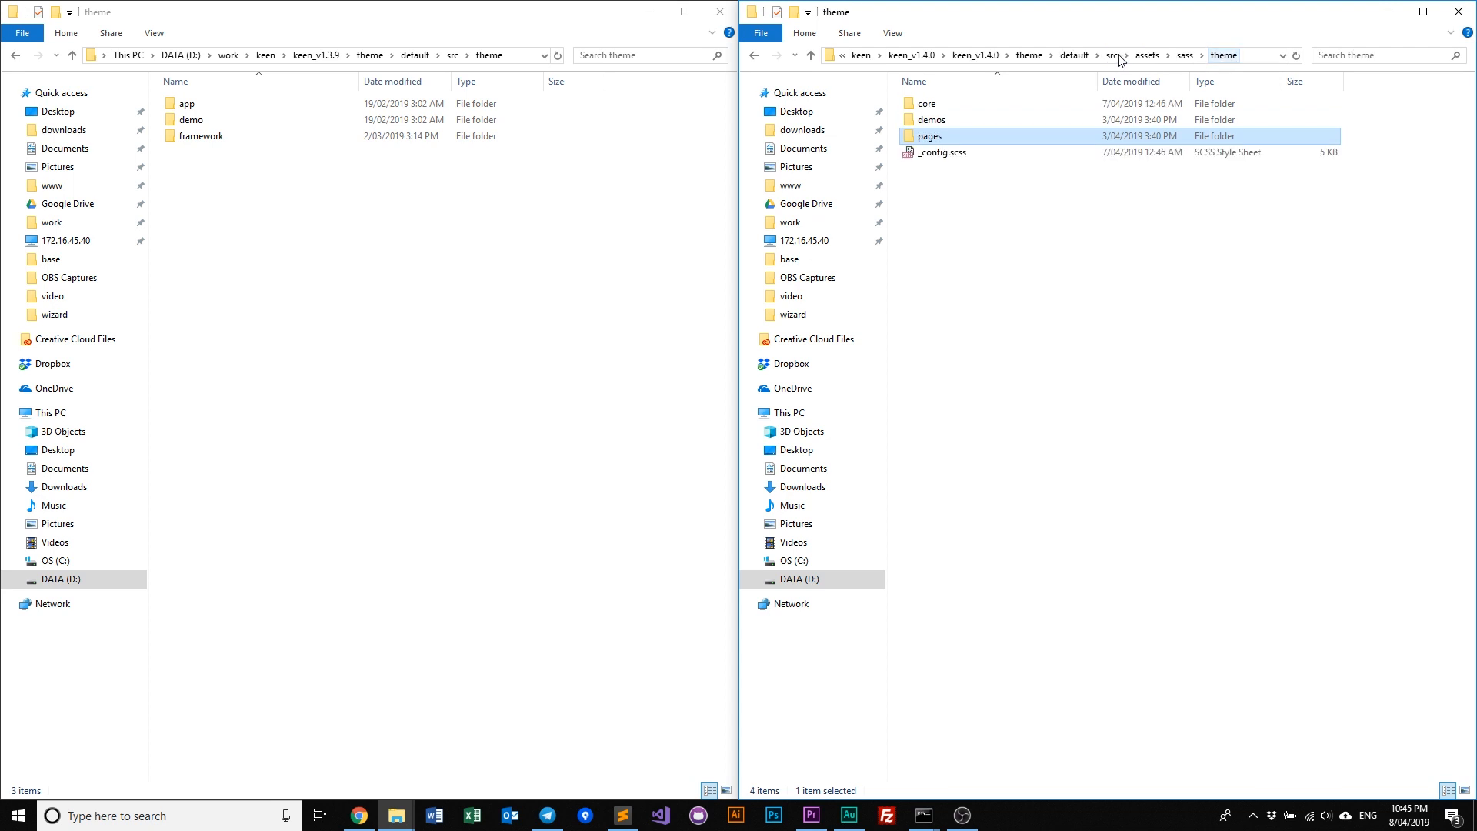
Enter the theme demos folder (demo1 through demo6) and then demo1
double_click(931, 120)
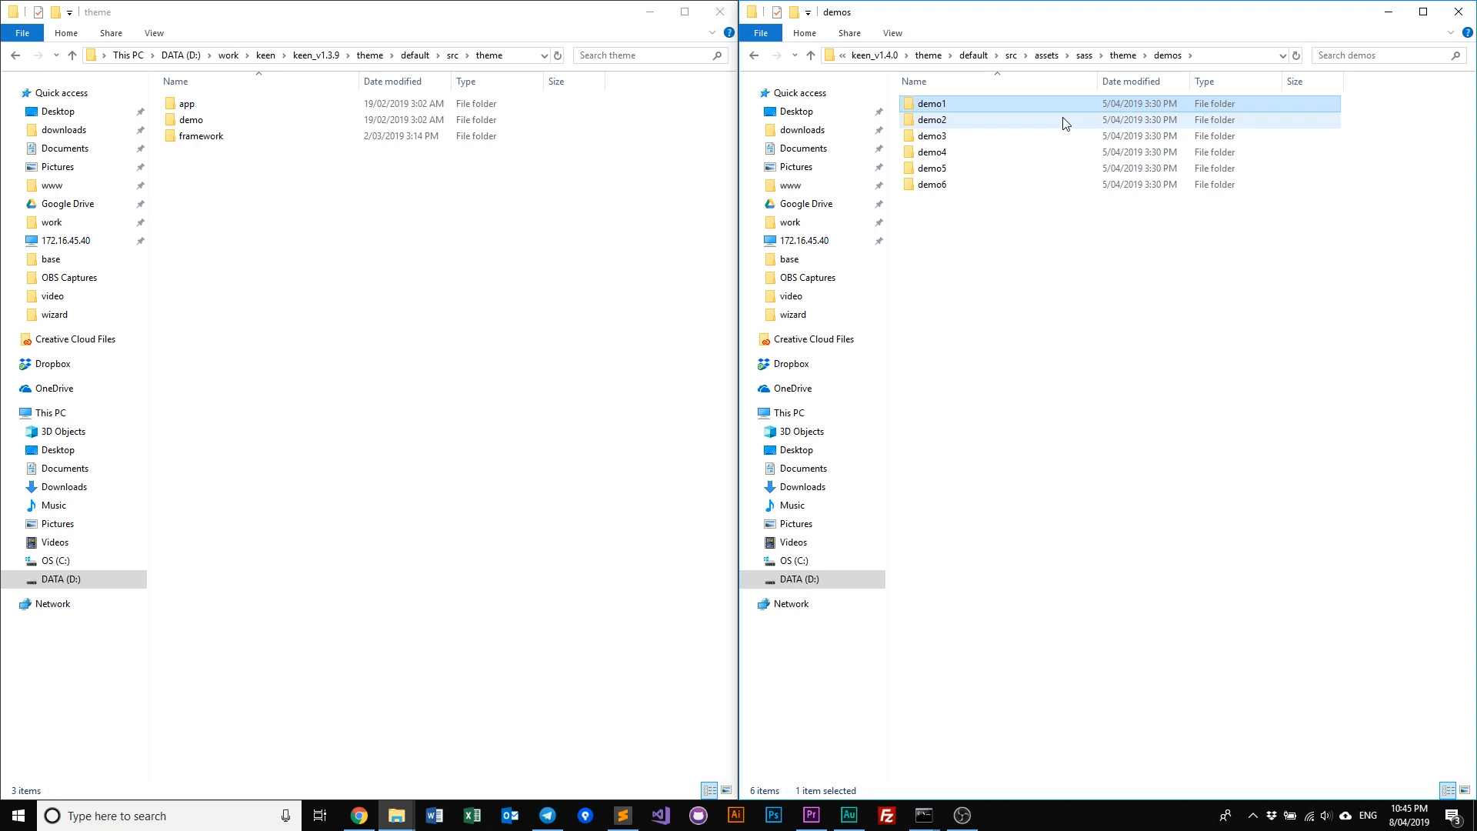
mouse_move(986, 129)
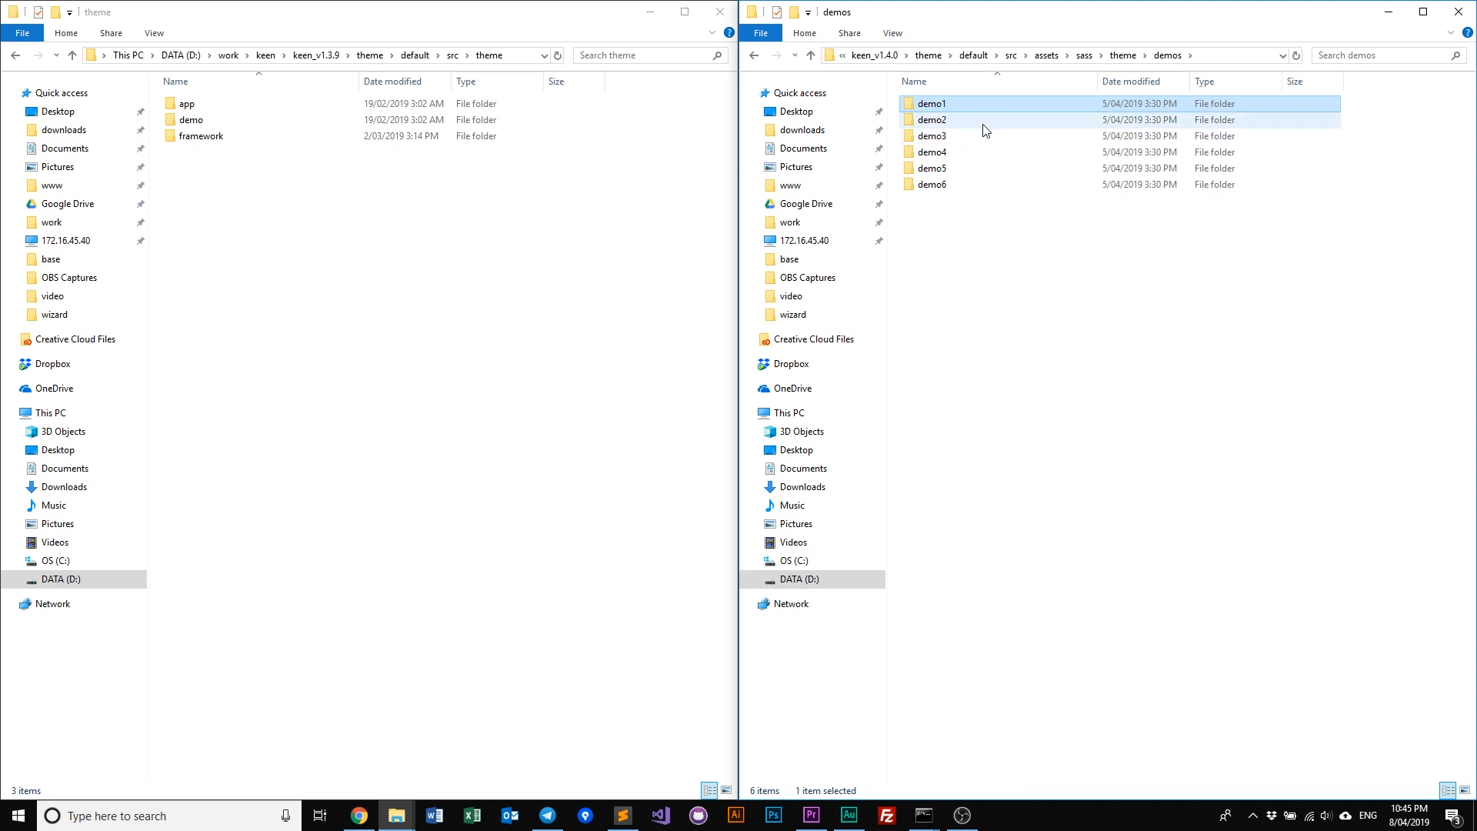
double_click(933, 120)
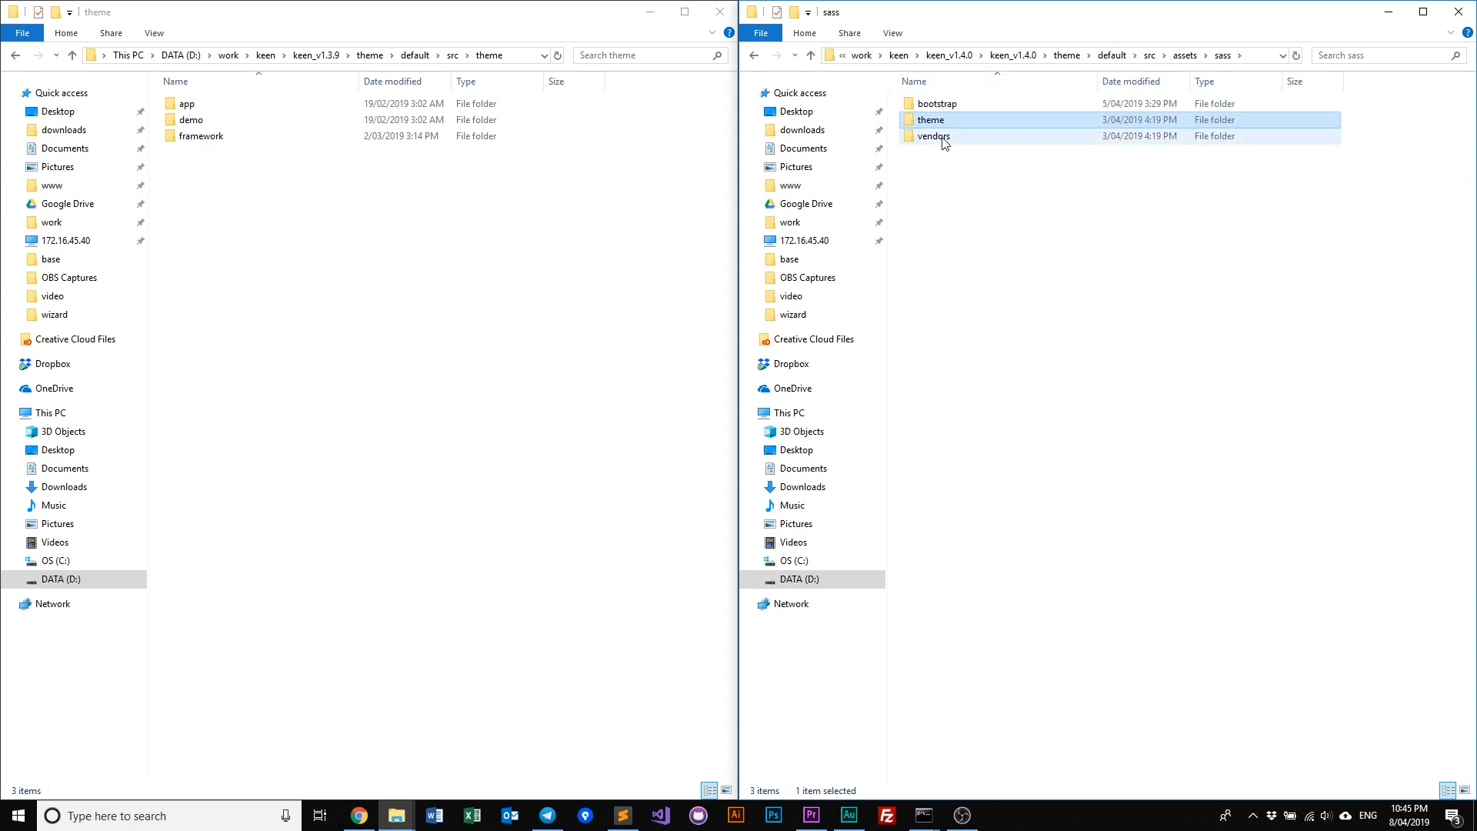
Select the theme and vendors folders in the v1.4.0 sass folder
left_click(919, 486)
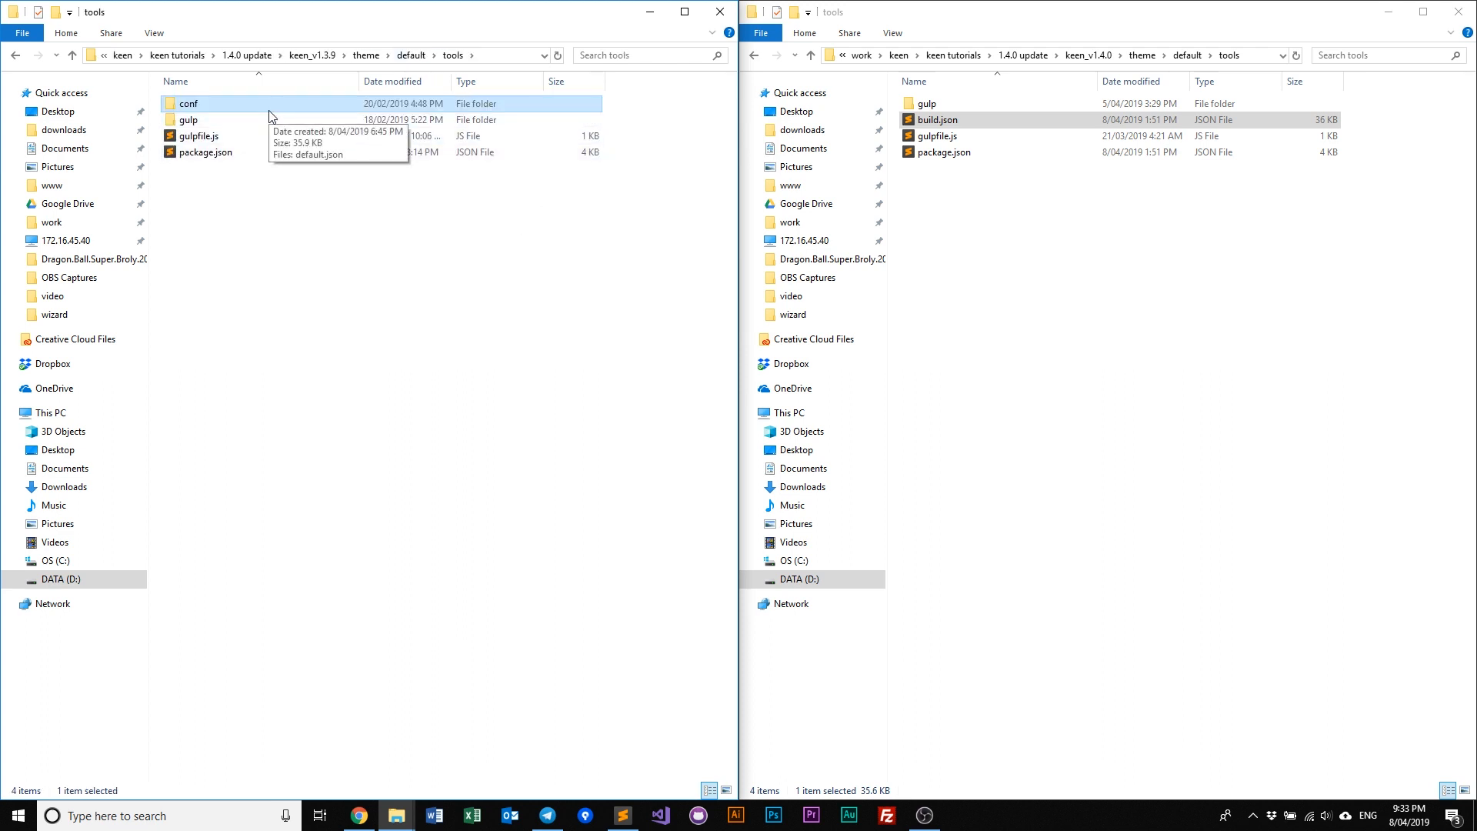
Enter the v1.4.0 default\tools folder holding build.json beside v1.3.9's conf folder
double_click(935, 120)
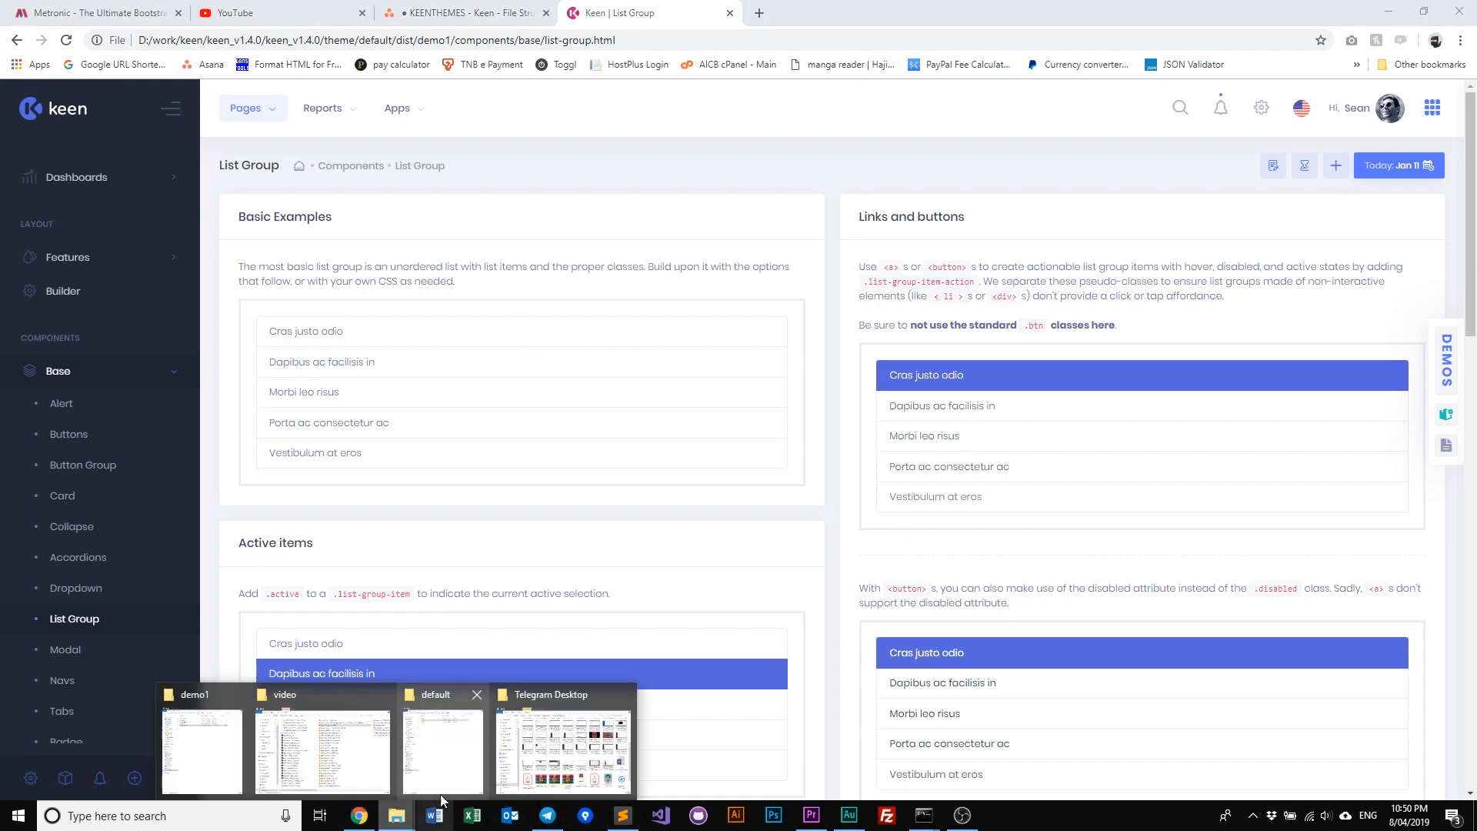
Bring the v1.3.9 default folder window forward over Chrome's List Group page
left_click(441, 745)
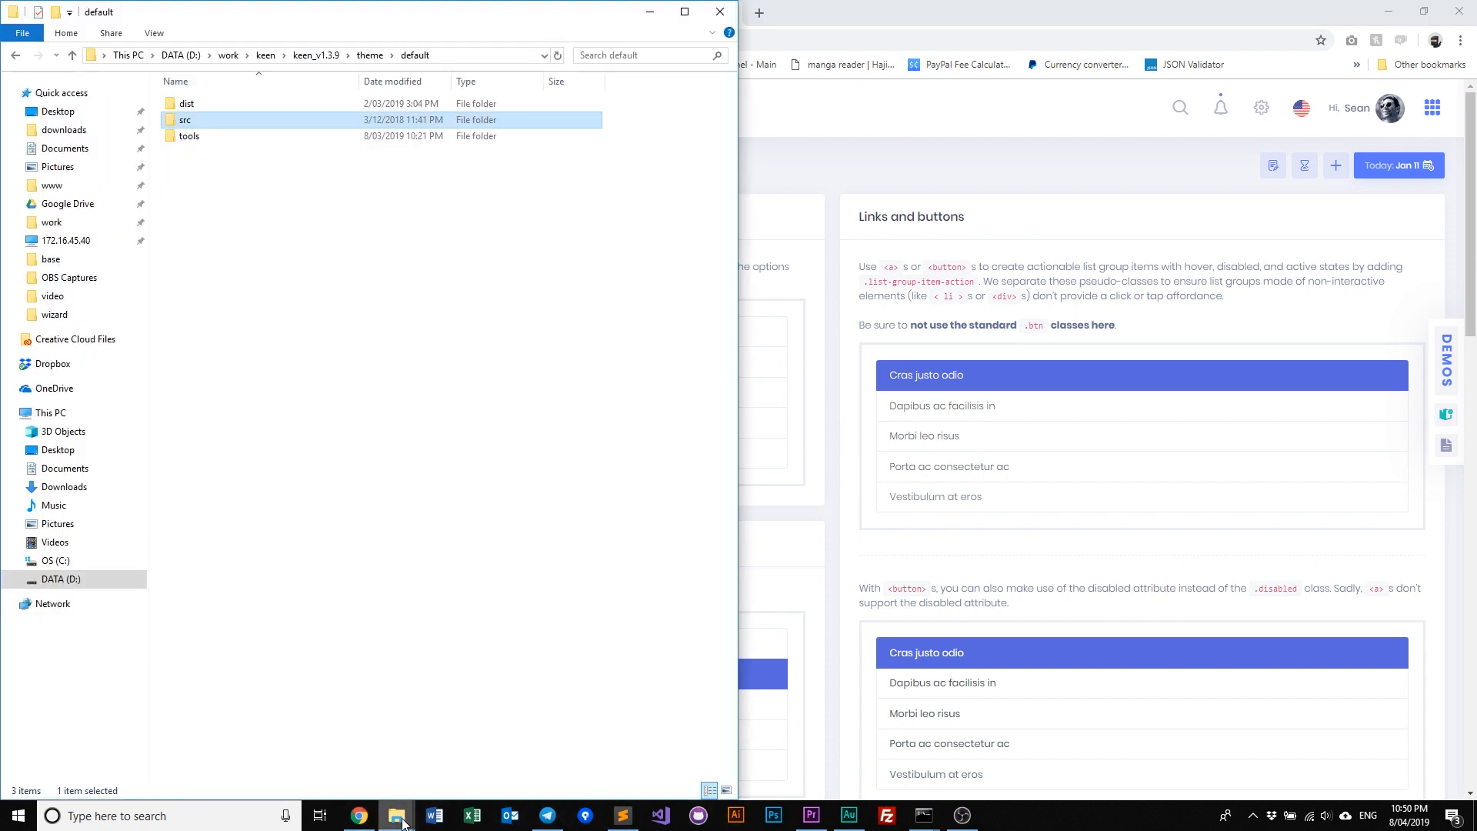